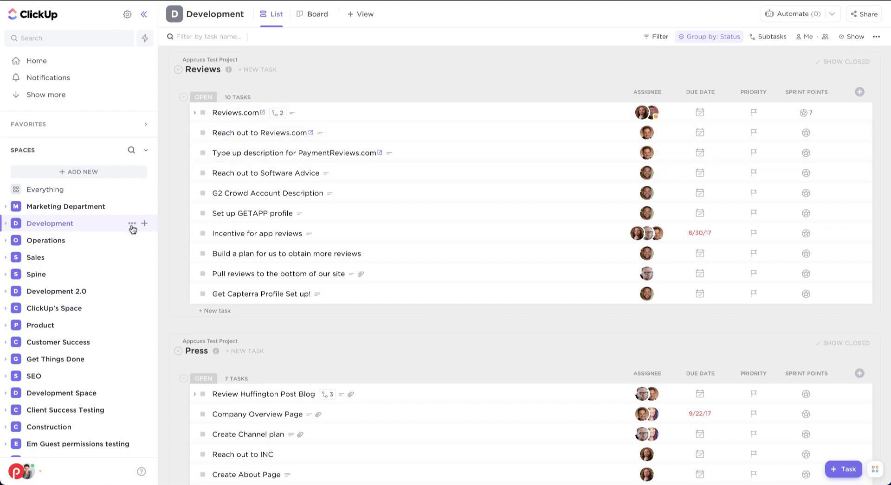
mouse_move(132, 223)
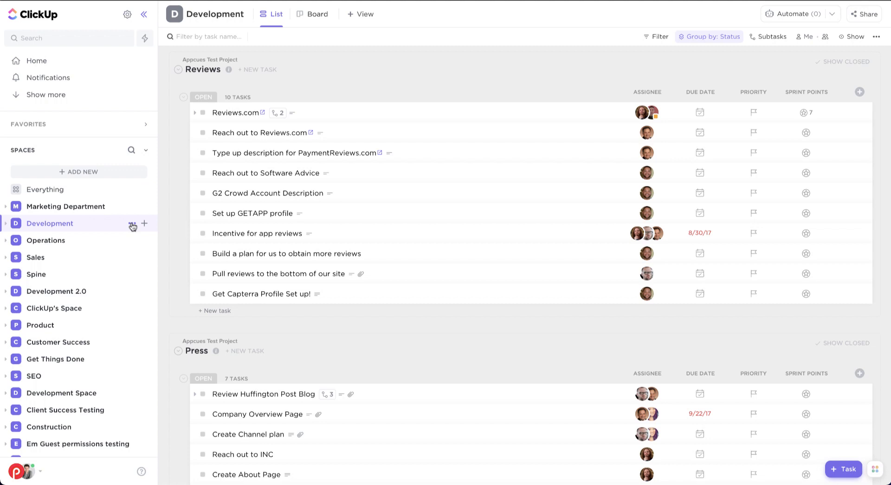
Start saving the Development space as a new template via its Template Center actions.
click(132, 223)
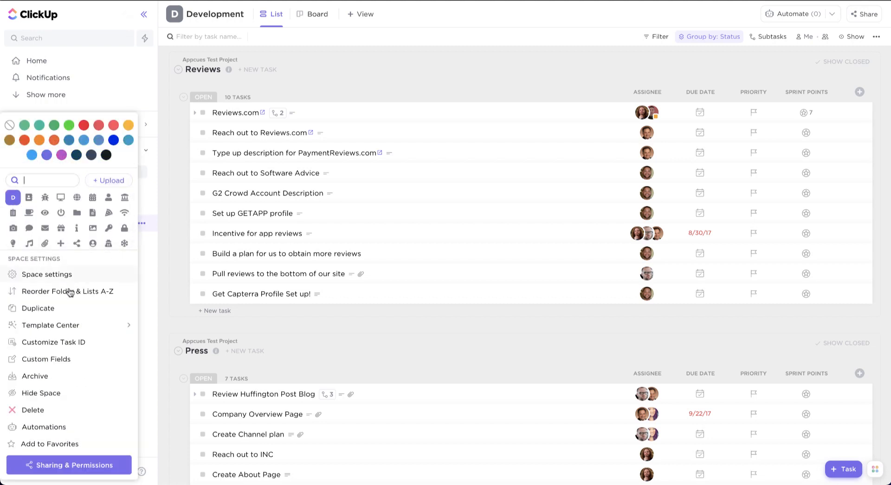
mouse_move(59, 329)
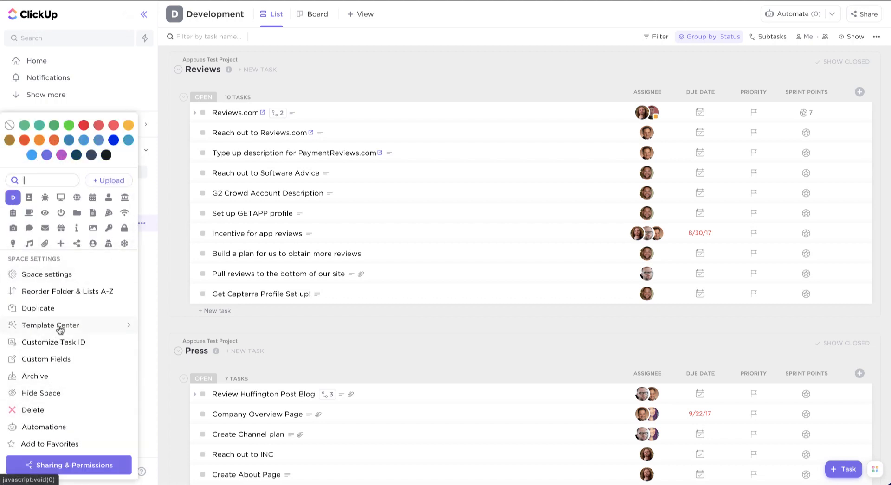
click(50, 324)
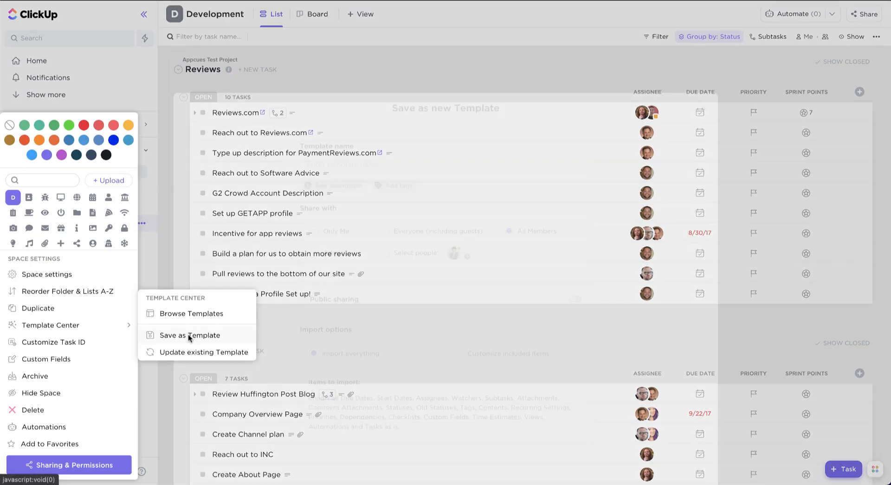
click(188, 334)
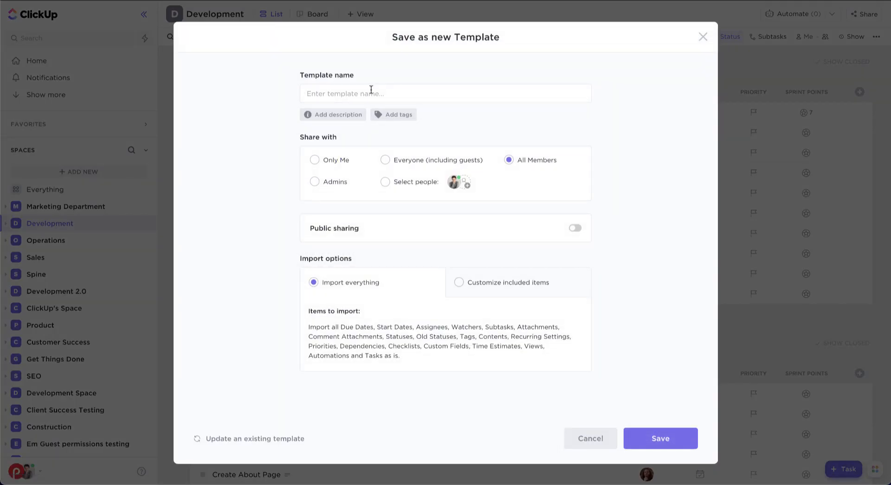
Name the template 'Development Template', enable public sharing, and save it.
text(Development)
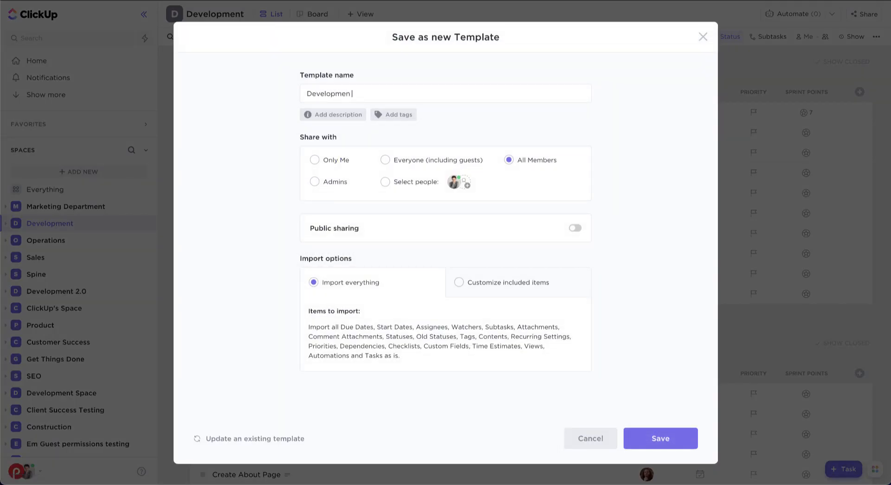
text(t Template)
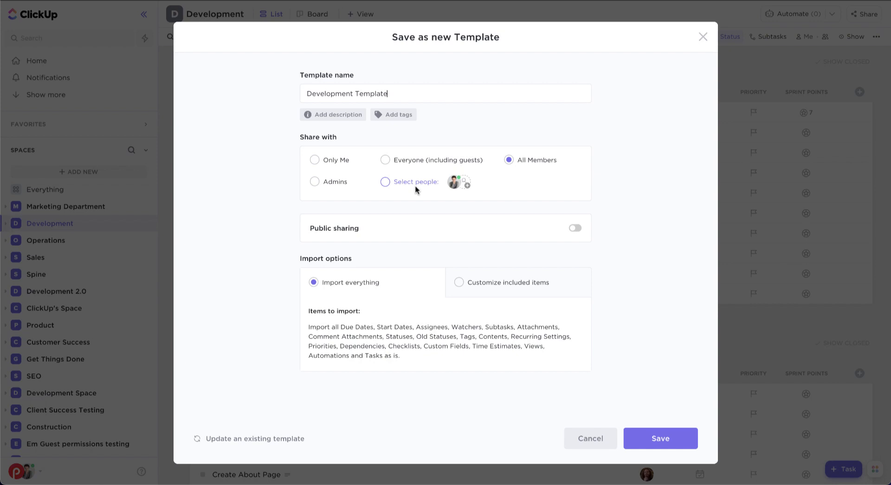
click(573, 228)
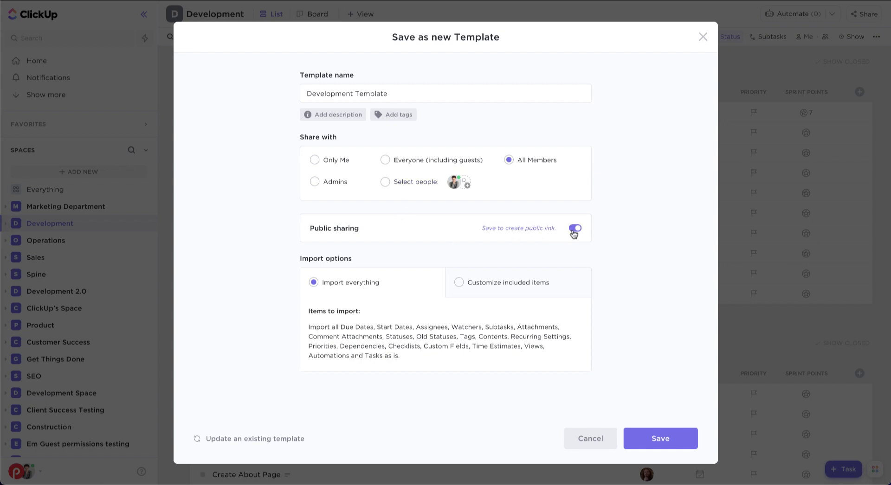
click(574, 228)
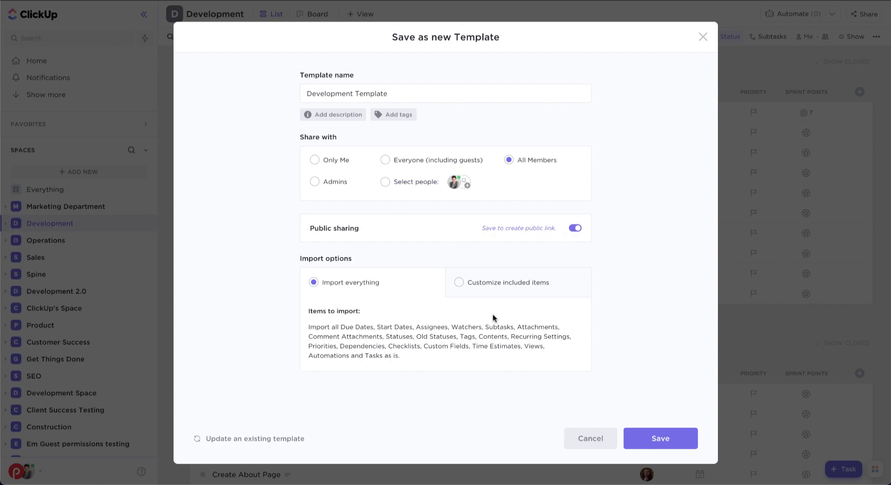
mouse_move(634, 333)
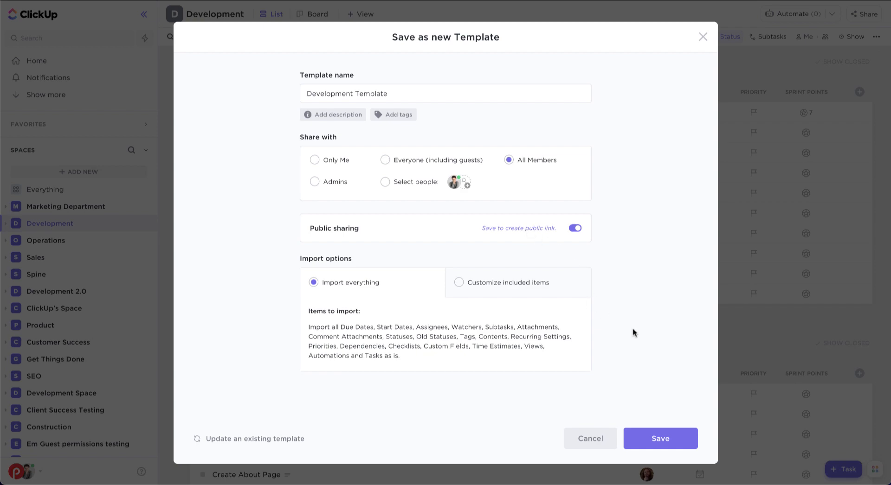
click(660, 438)
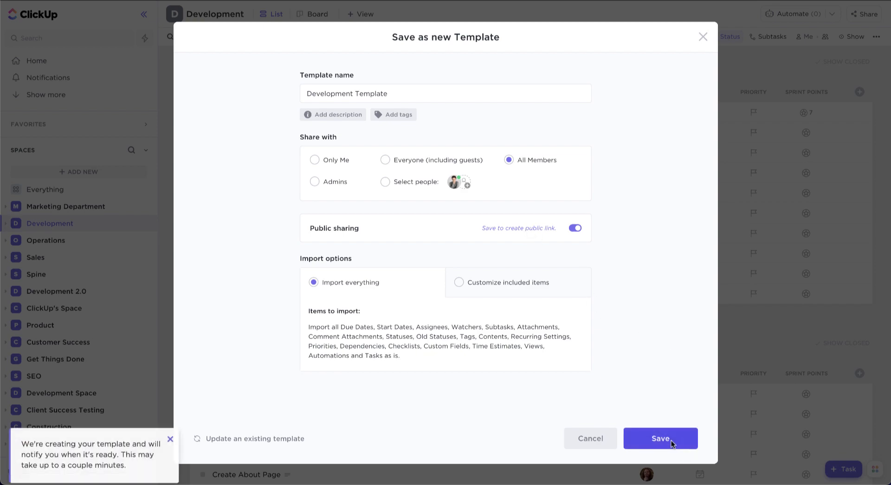
click(659, 438)
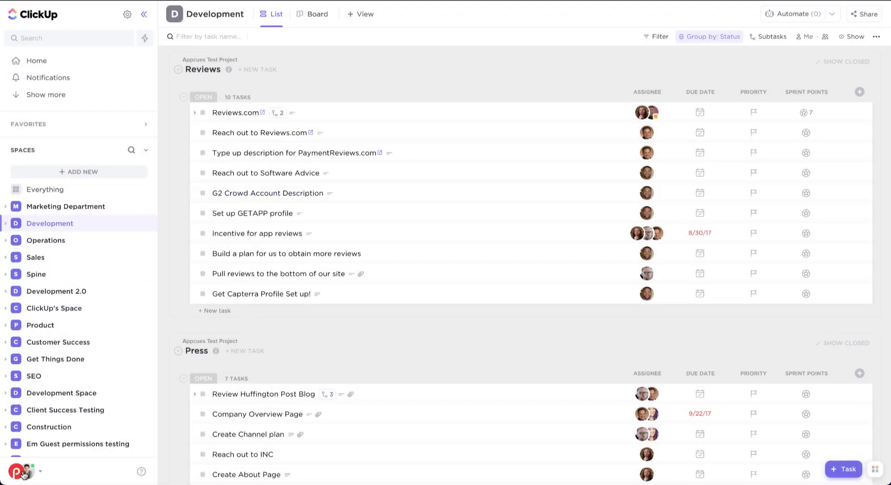
Go to the workspace's Template Center and view the Development Template space template.
click(24, 471)
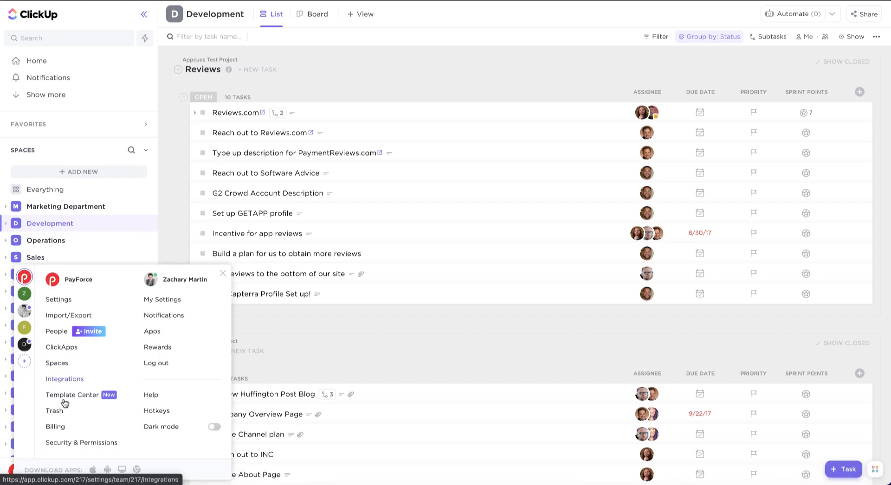
click(72, 395)
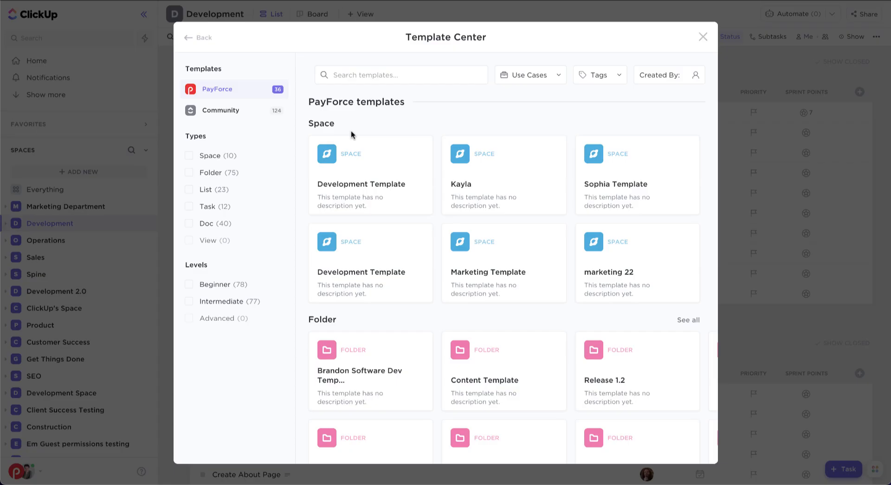
click(360, 184)
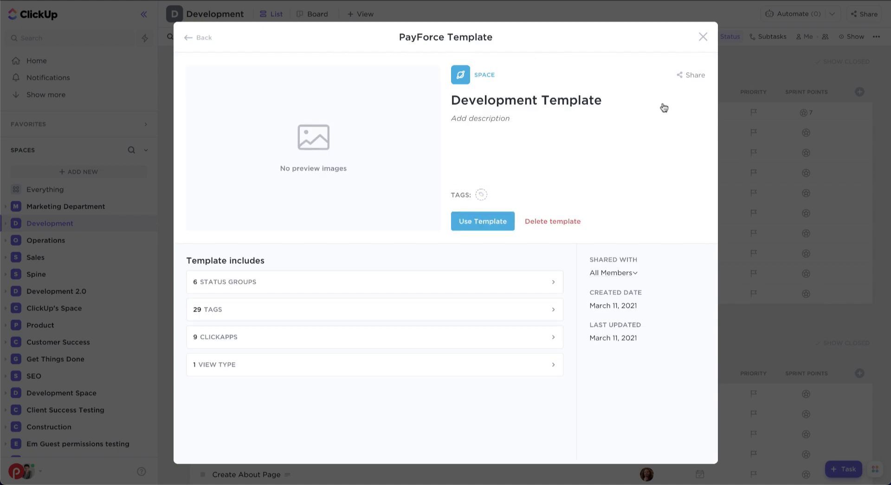
Copy the Development Template's public link and go to its use-as-space page.
click(694, 75)
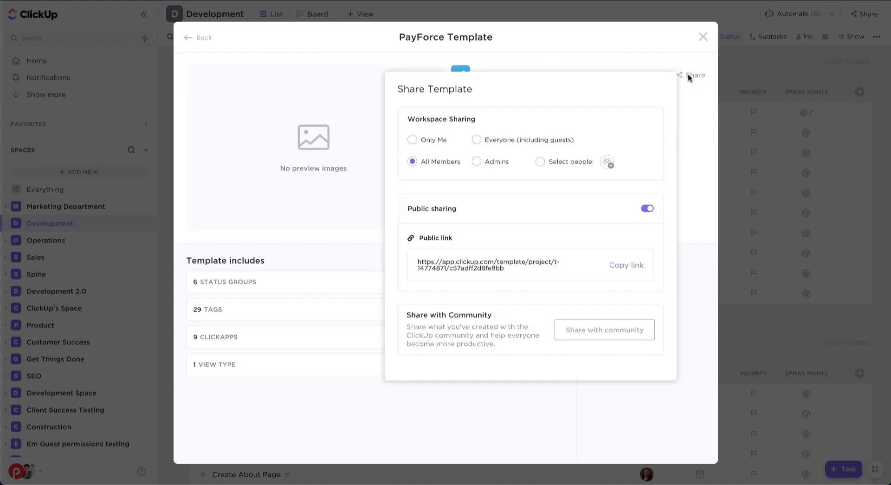
click(625, 264)
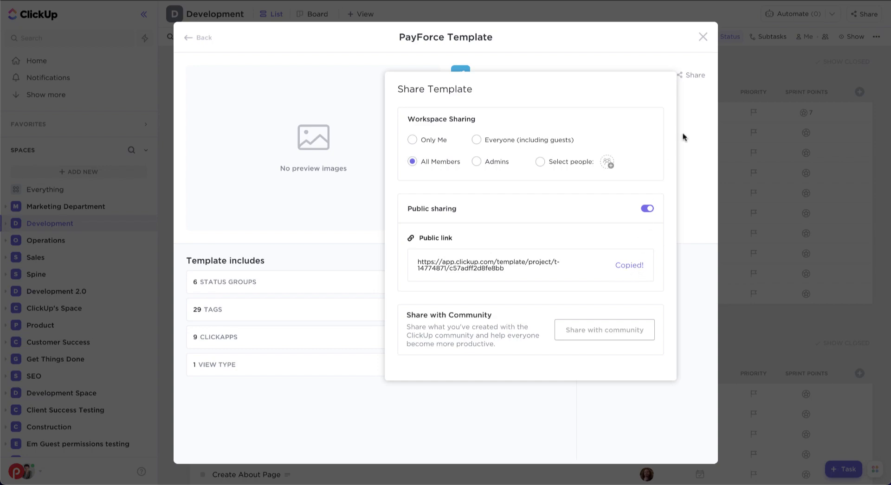
click(702, 37)
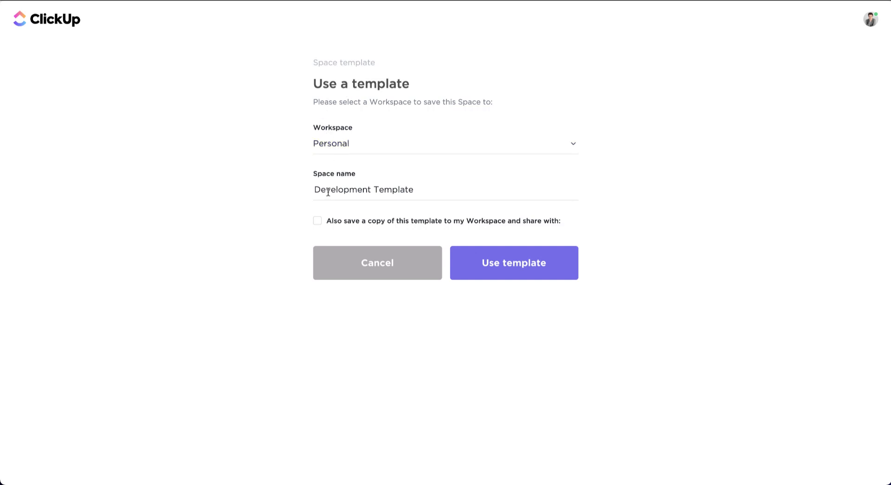
Create a Development Template space from the template, also saving a copy to the workspace.
click(317, 221)
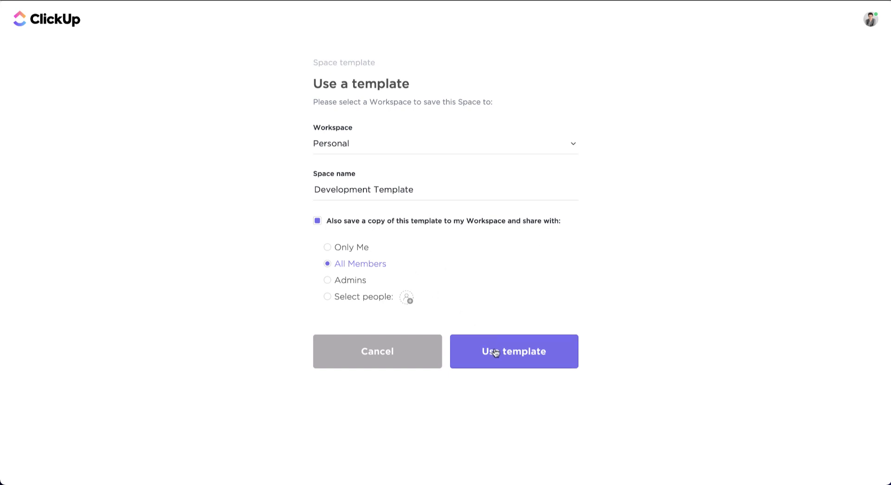
click(514, 350)
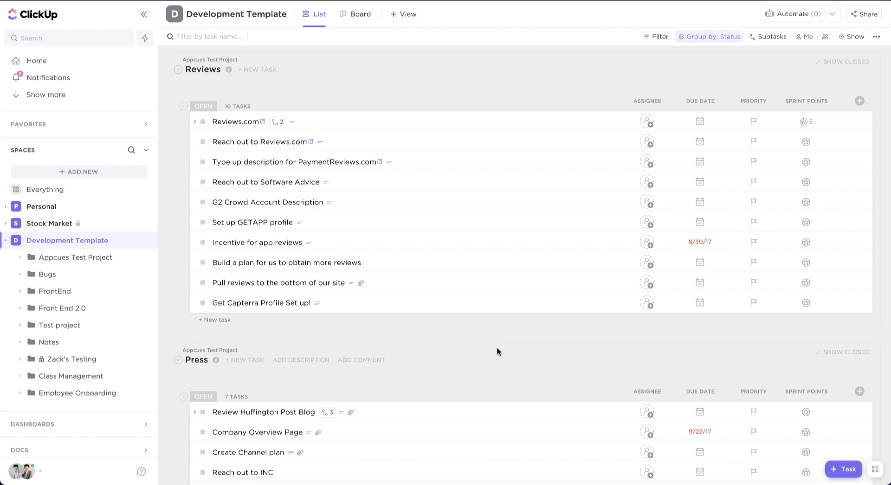
scroll(down, 3)
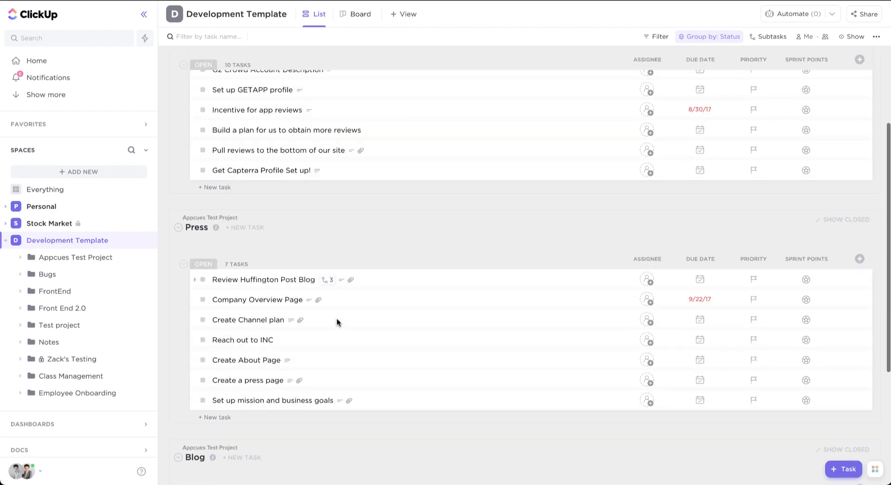